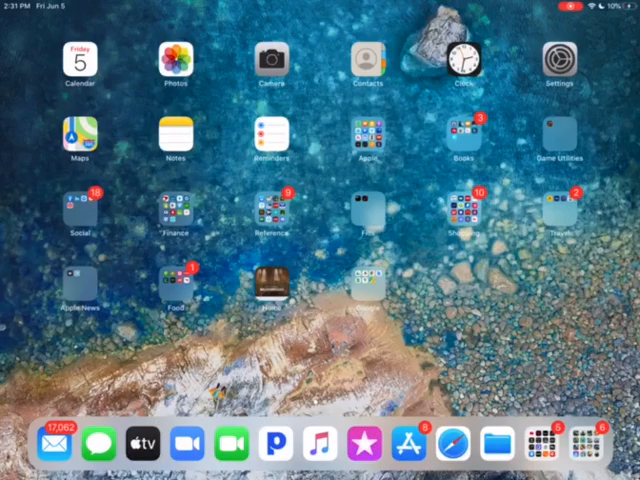
Step: Launch Notes from the Home Screen to show the tips-video script note
{"action": "left_click", "coordinate": [177, 140]}
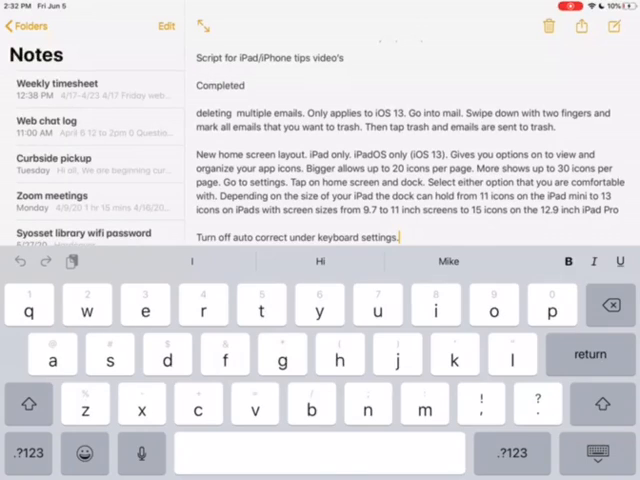
Step: Hold the space bar to enter trackpad mode and move the cursor through the note
{"action": "left_click", "coordinate": [614, 453]}
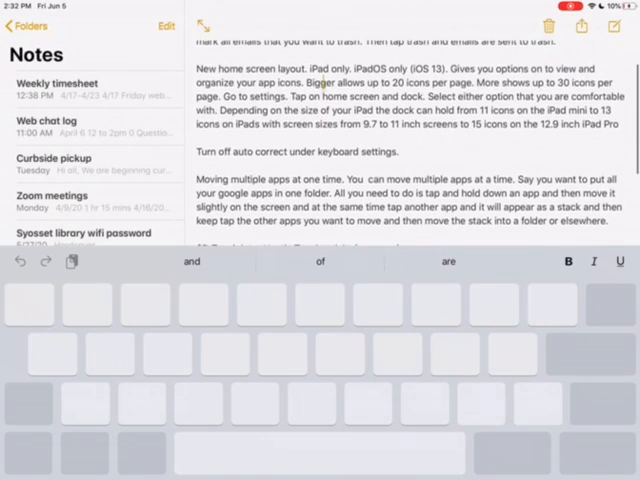
Step: Swipe up to the Home Screen and open the Google apps folder
{"action": "scroll", "scroll_direction": "up", "scroll_amount": 3}
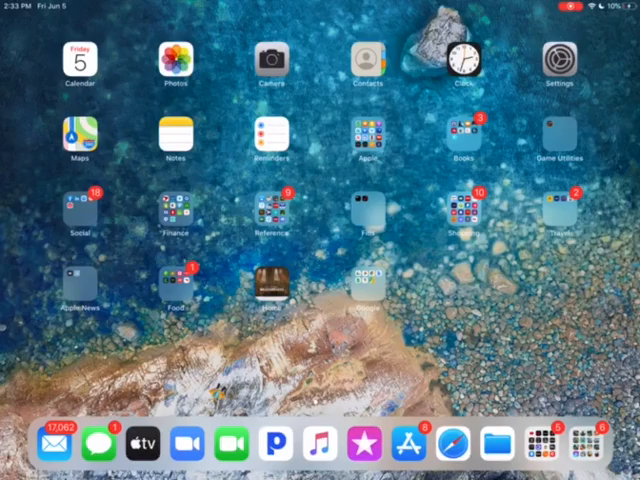
{"action": "left_click", "coordinate": [368, 285]}
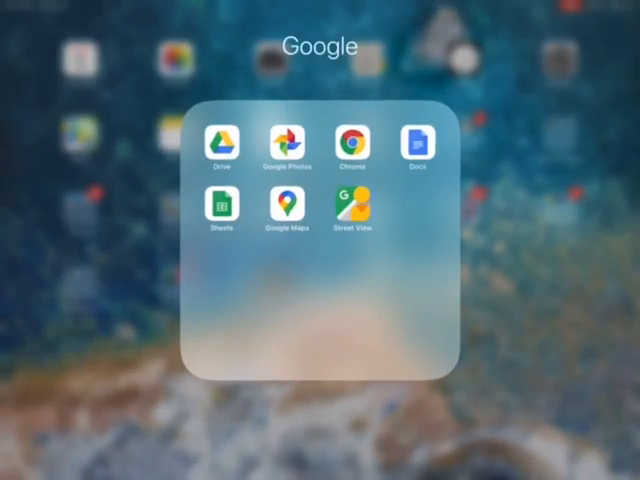